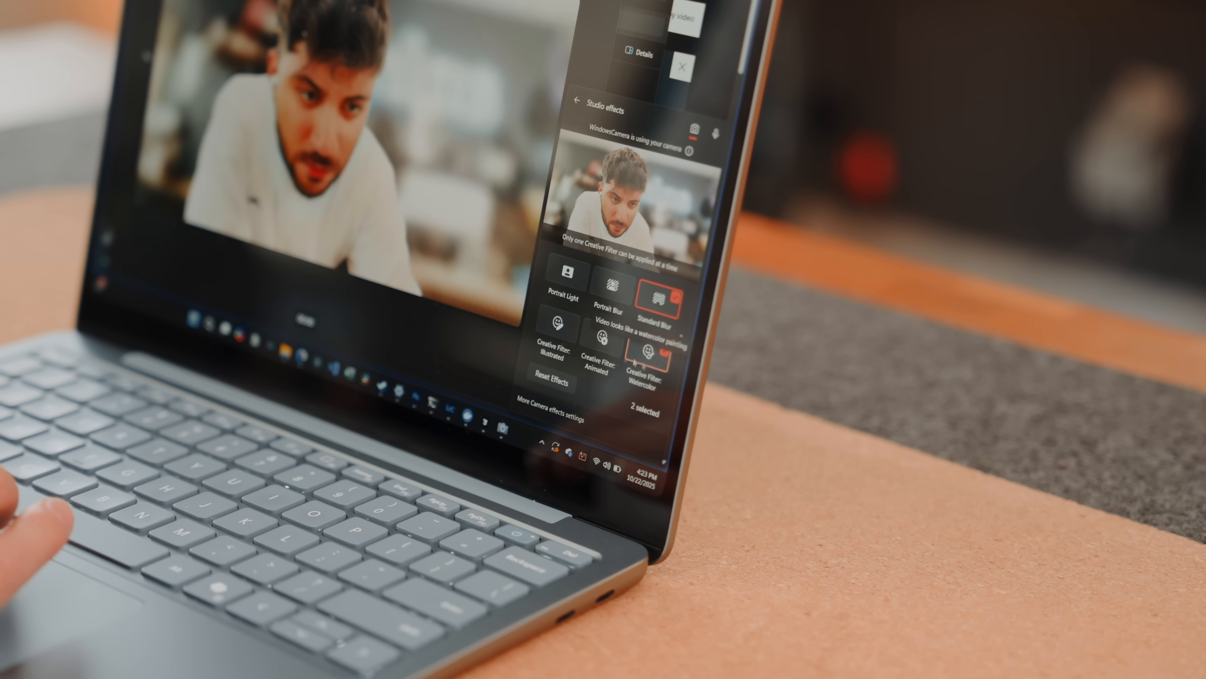
# Enable Standard Blur with the Watercolor creative filter in Windows Studio Effects
pyautogui.click(575, 101)
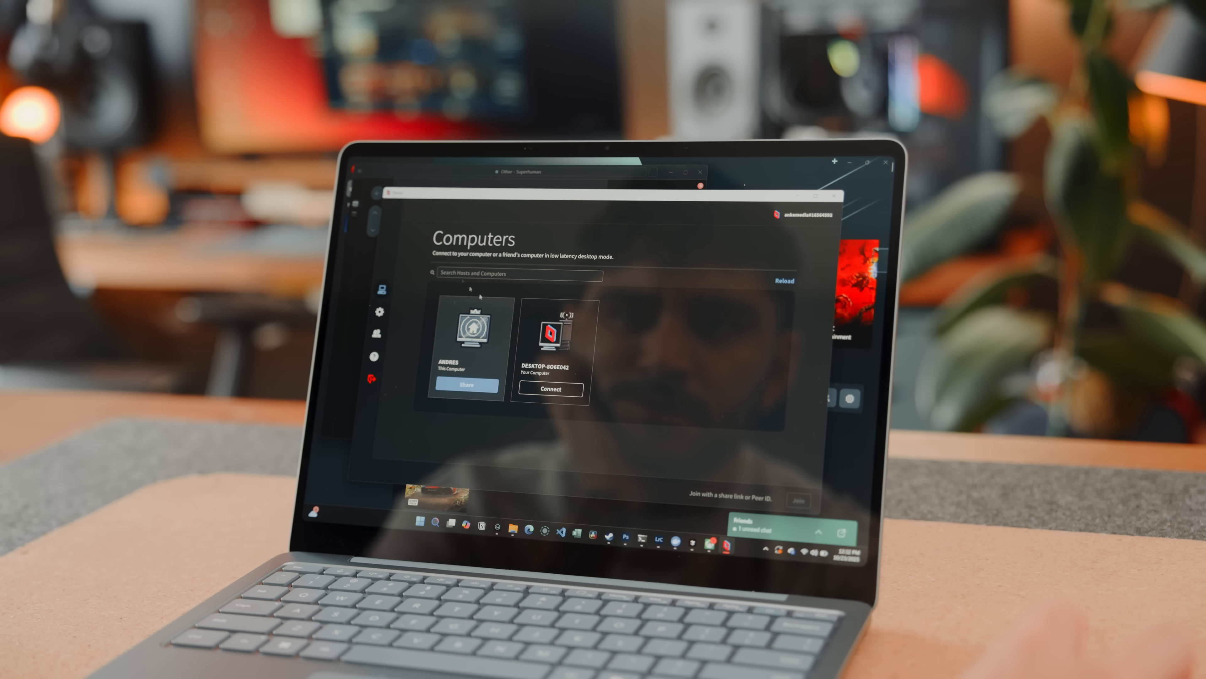
# Show Parsec's Computers page listing this laptop and the desktop PC as hosts
pyautogui.click(549, 388)
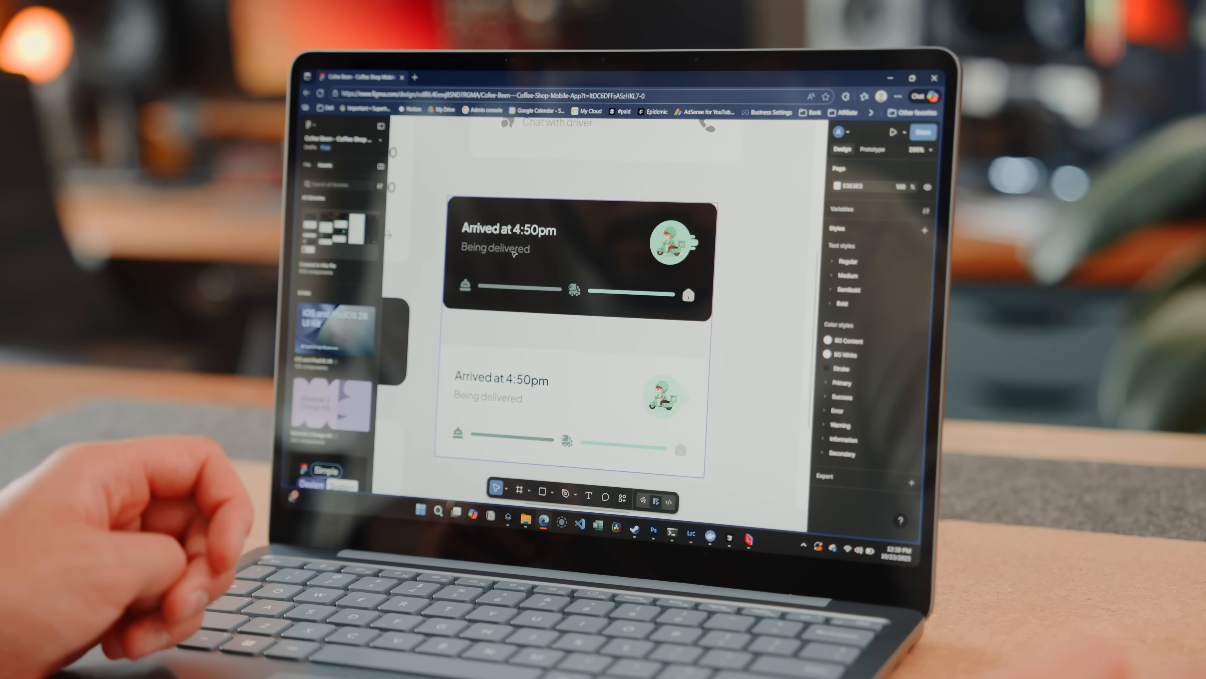
# Bring up the context menu for the 25% discount card in the Coffee Shop design
pyautogui.click(575, 270)
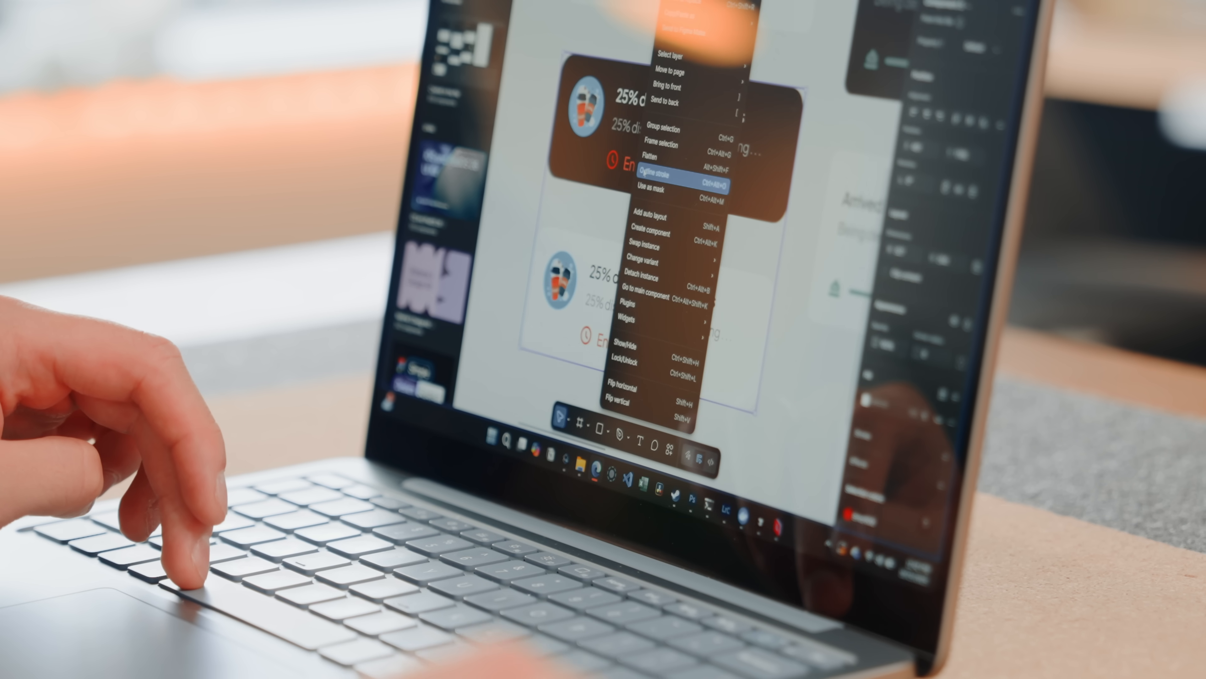
pyautogui.moveTo(659, 139)
pyautogui.write('how do I unstack on f')
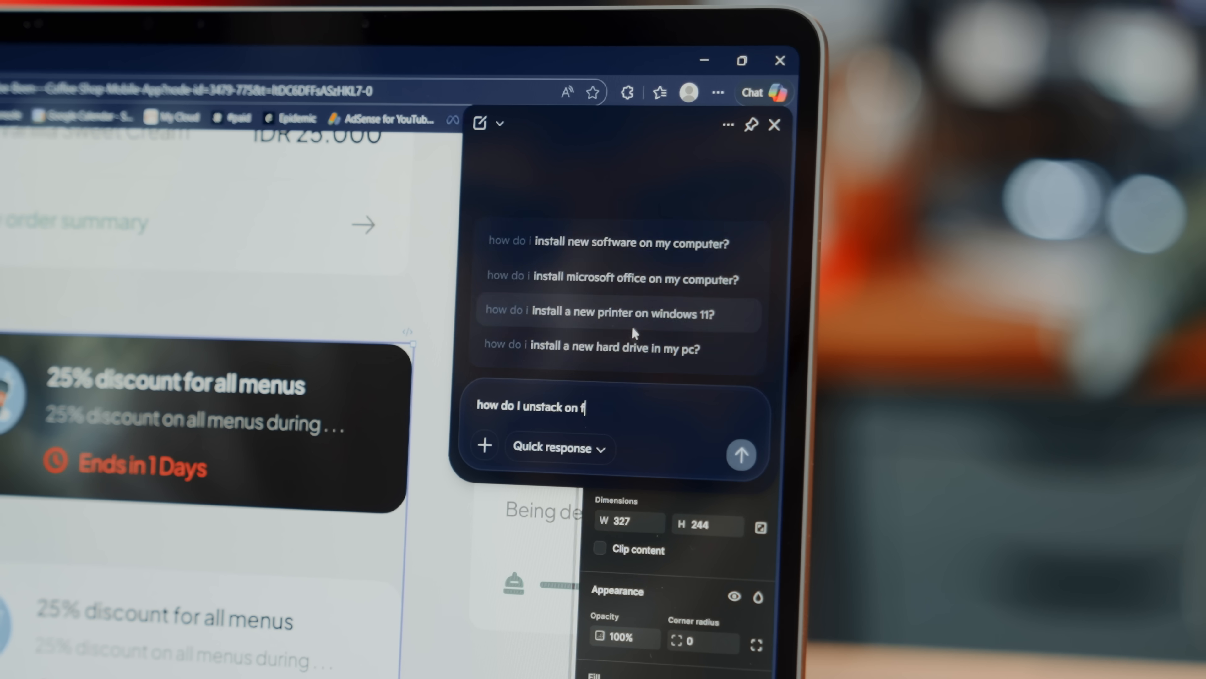
# Ask Copilot how to unstack a Figma frame and read through its step-by-step answer
pyautogui.click(741, 454)
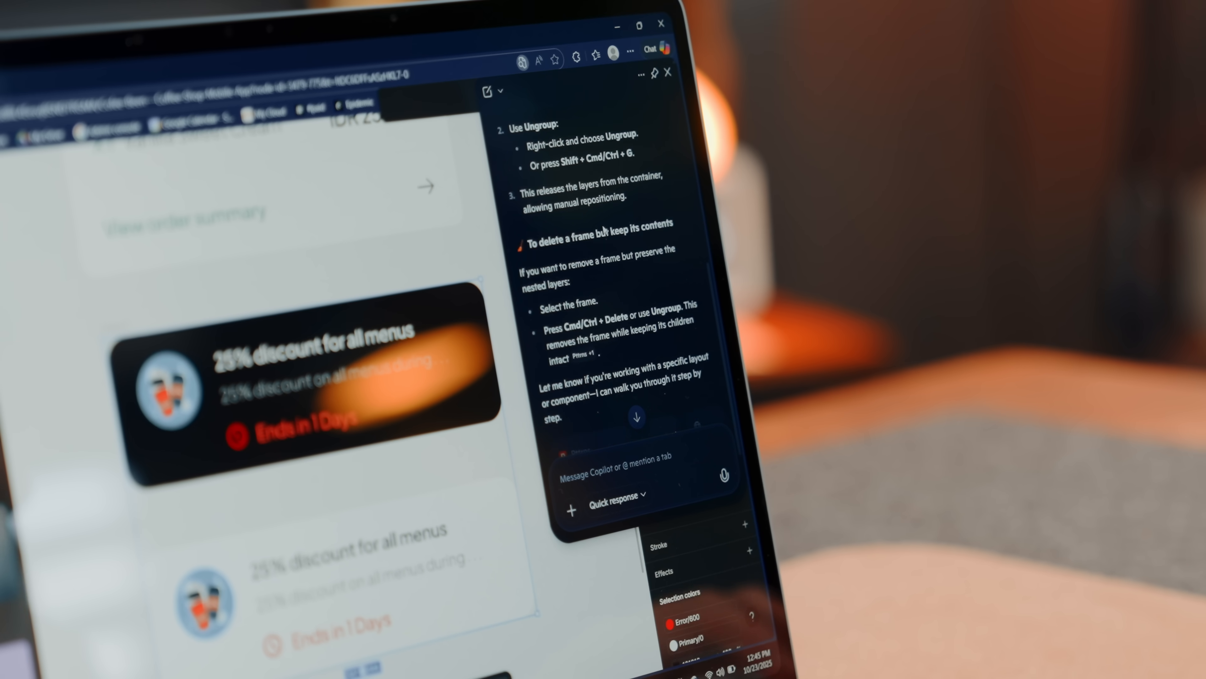
pyautogui.scroll(-3)
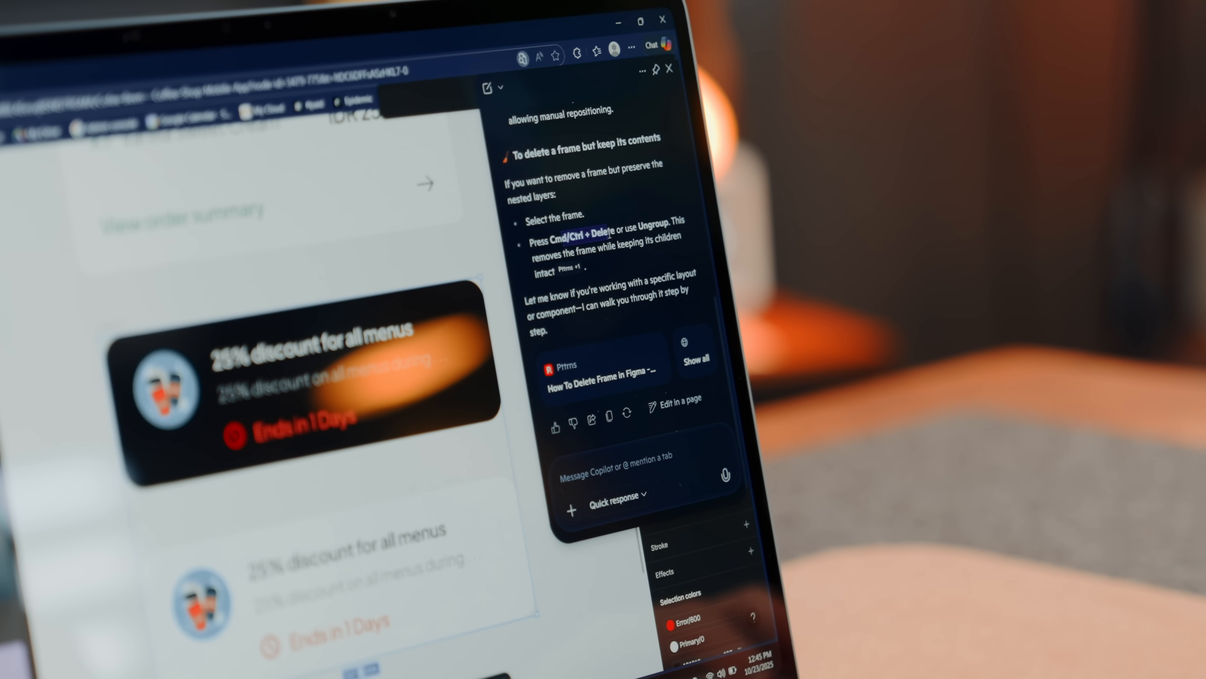